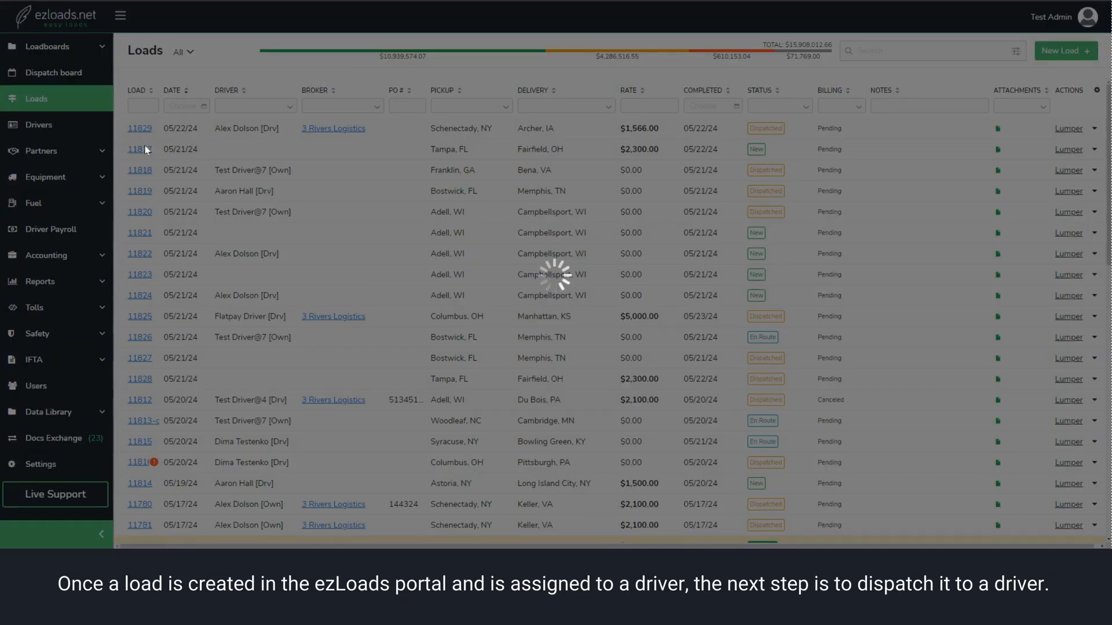
pyautogui.click(140, 149)
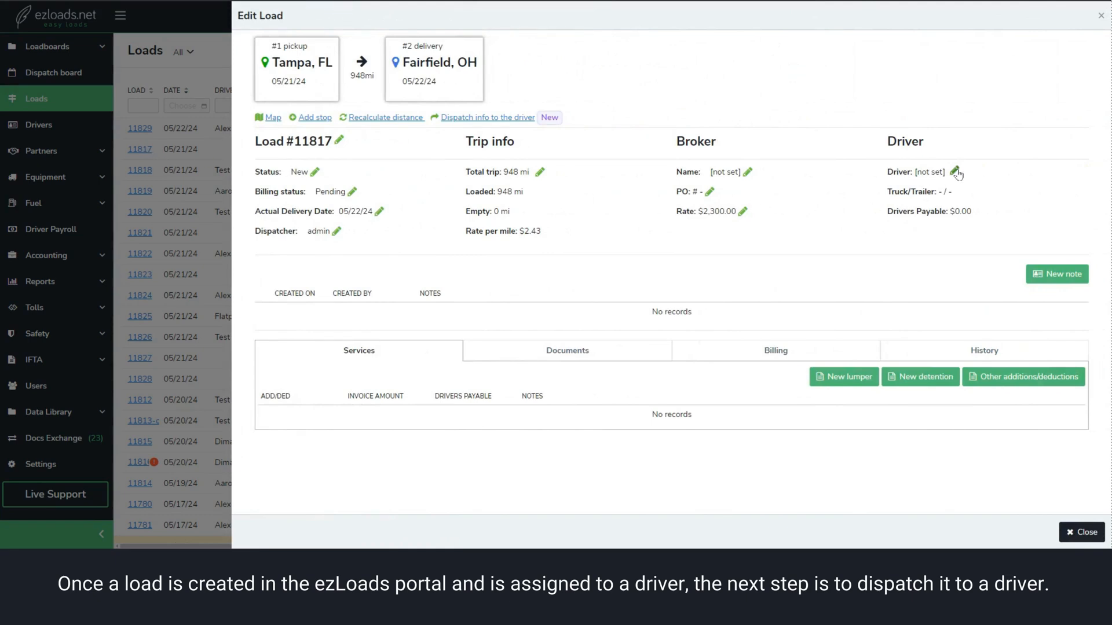
pyautogui.click(956, 173)
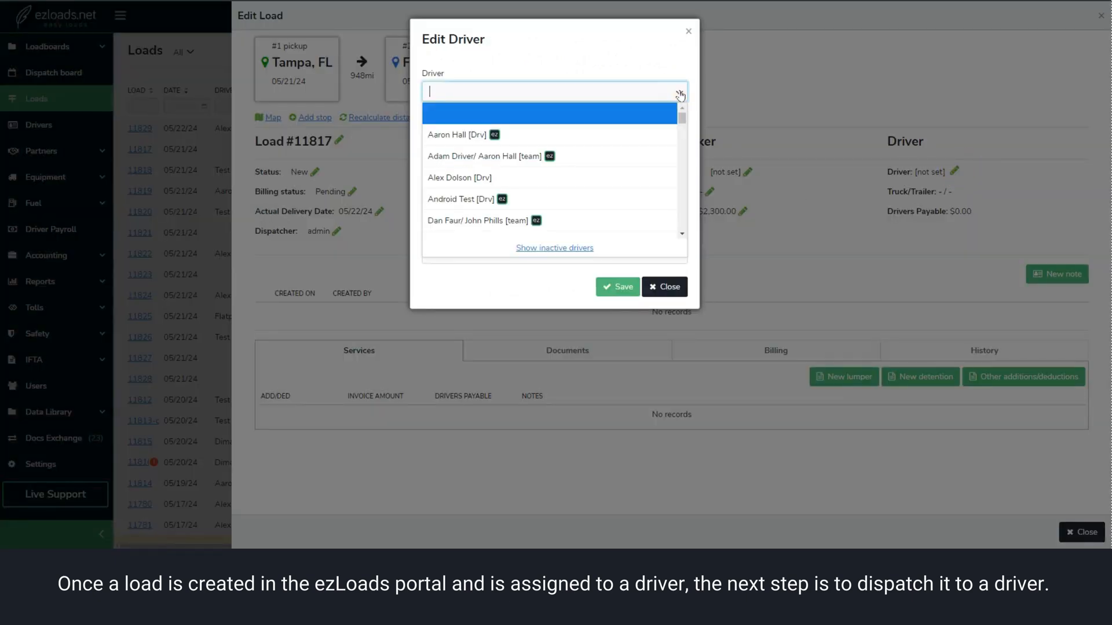
pyautogui.scroll(-3)
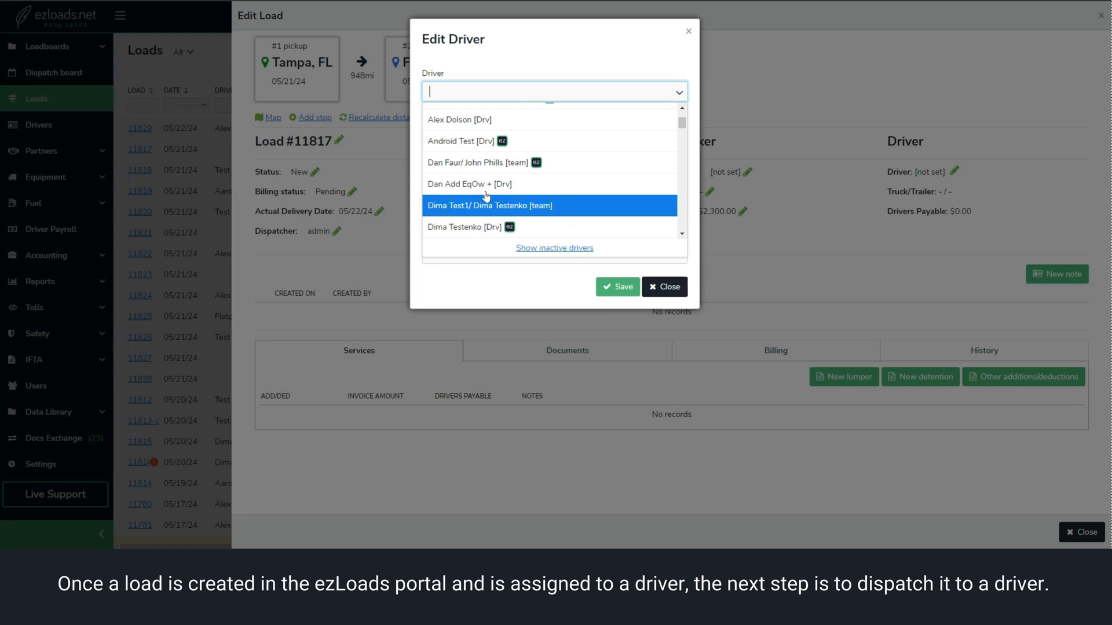
pyautogui.click(477, 162)
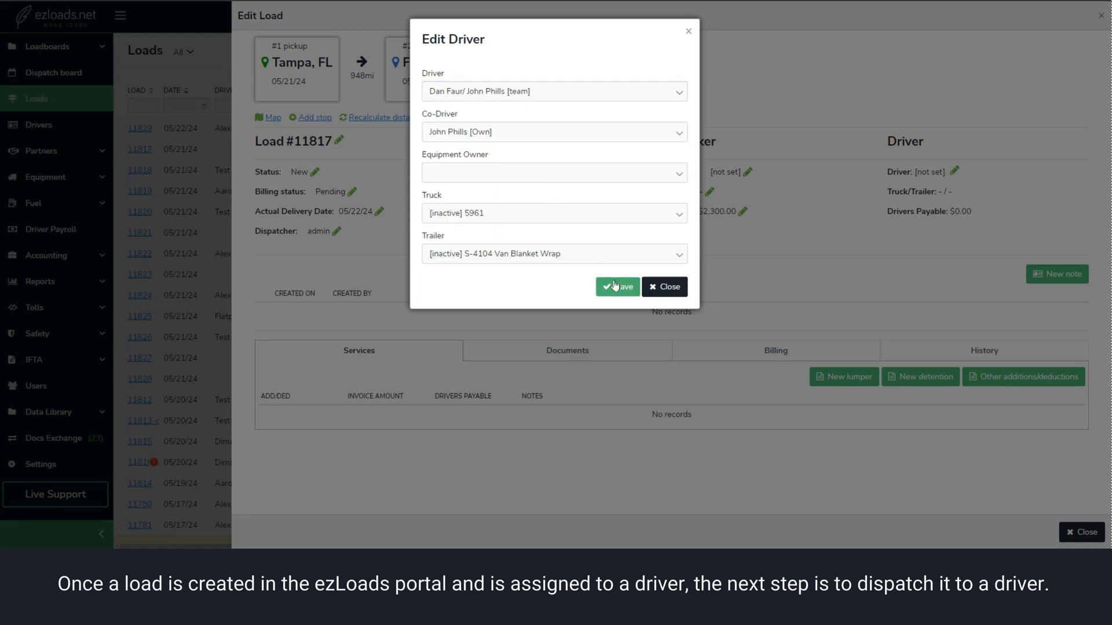
pyautogui.click(616, 287)
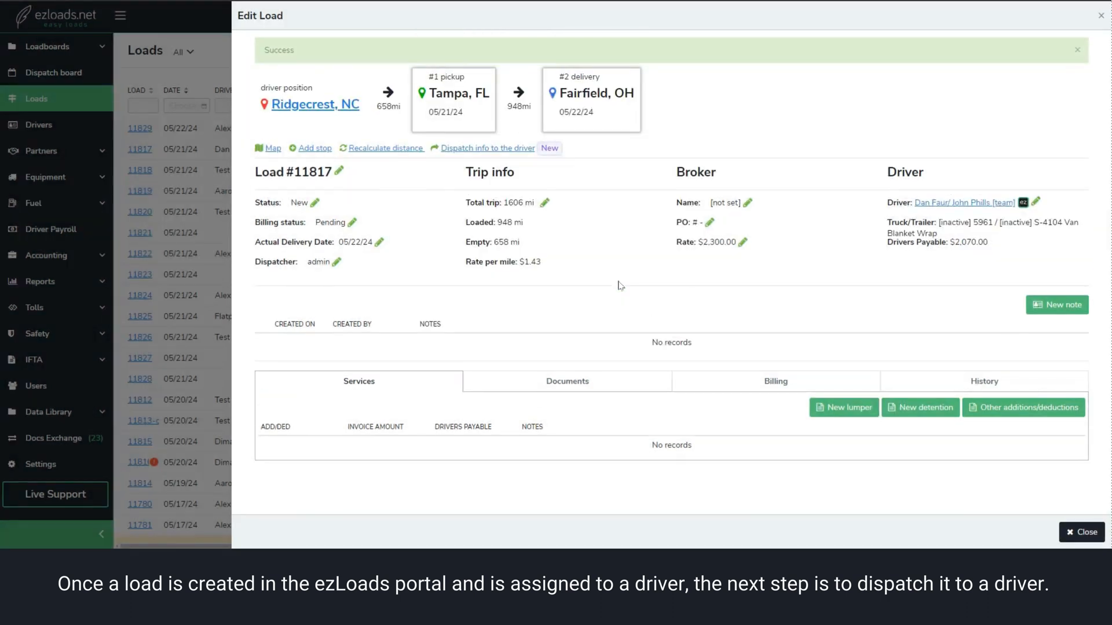
pyautogui.click(1077, 50)
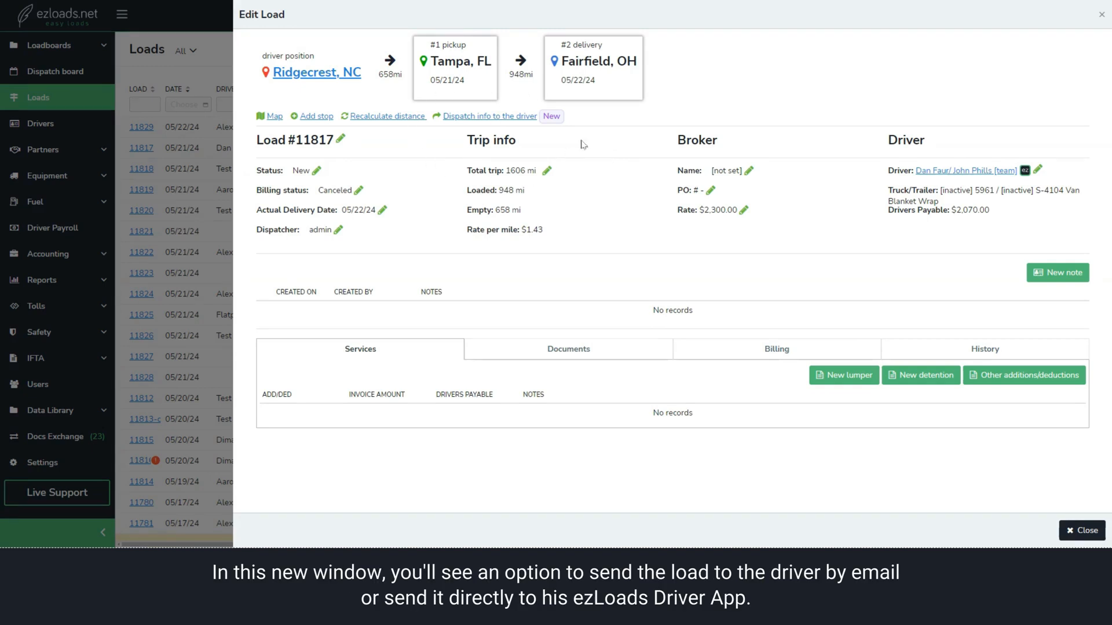
pyautogui.click(489, 116)
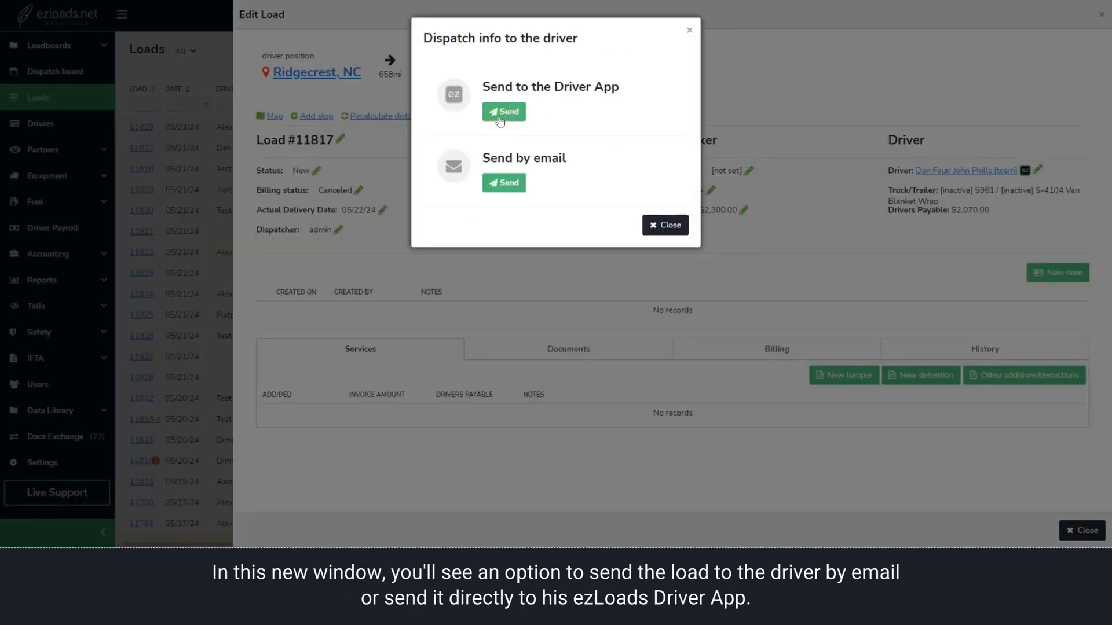
pyautogui.click(504, 111)
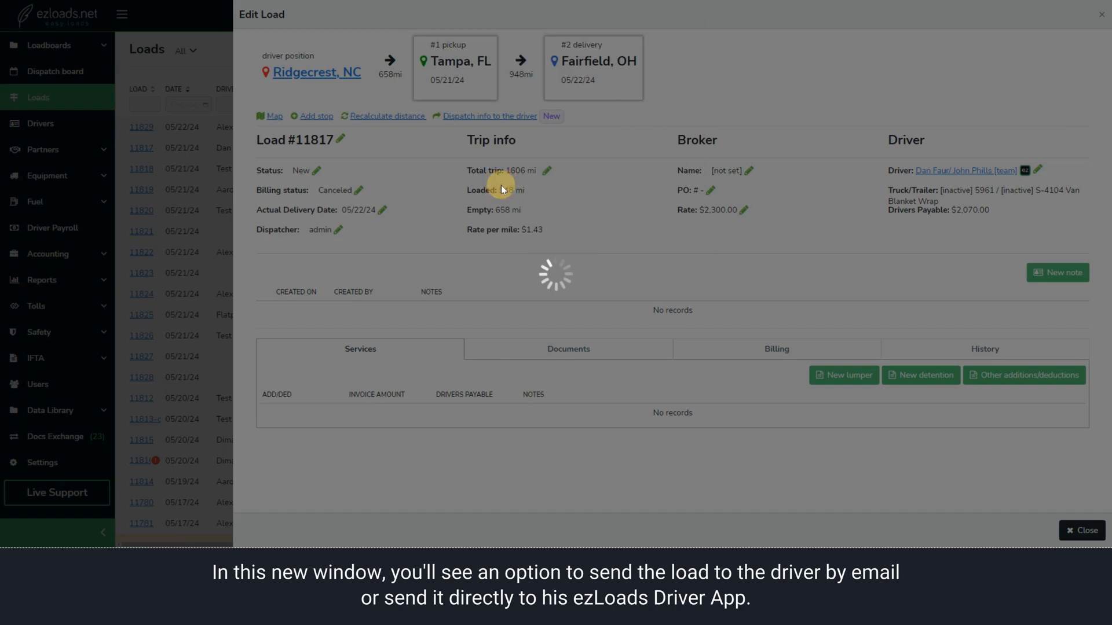
pyautogui.click(489, 116)
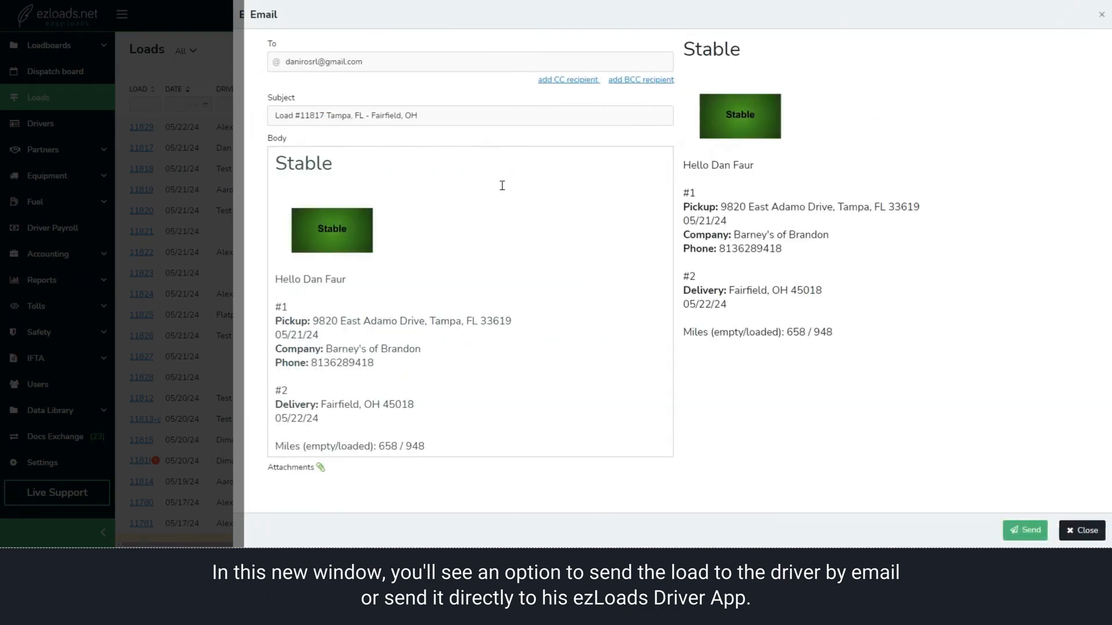
pyautogui.click(1080, 531)
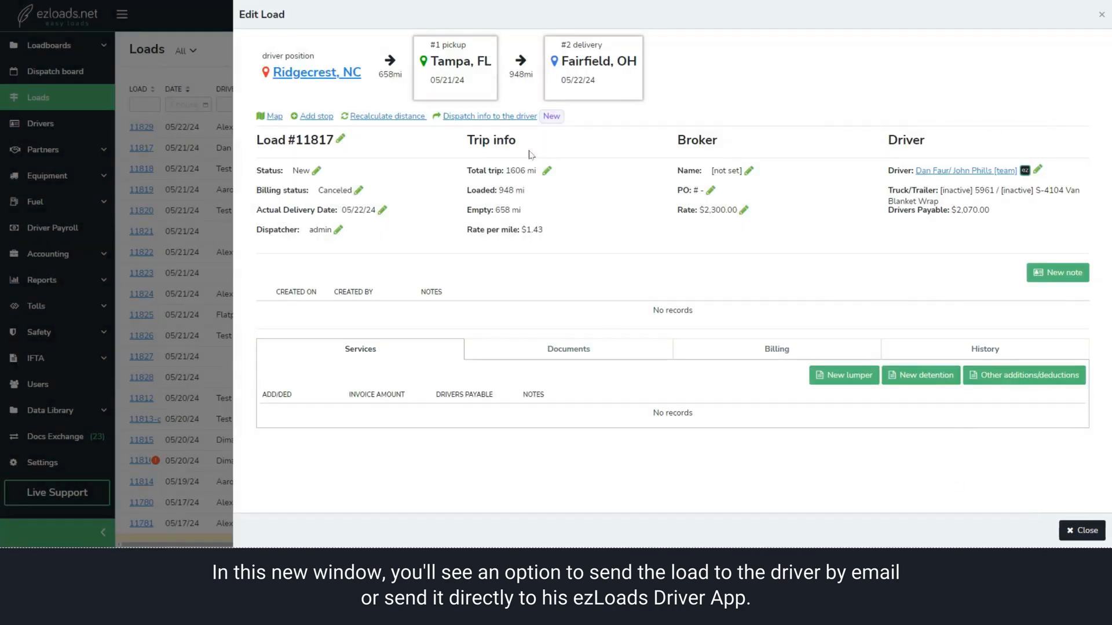
# Send load 11817 to the Driver App with 'Update Status to Dispatched' kept checked.
pyautogui.click(489, 117)
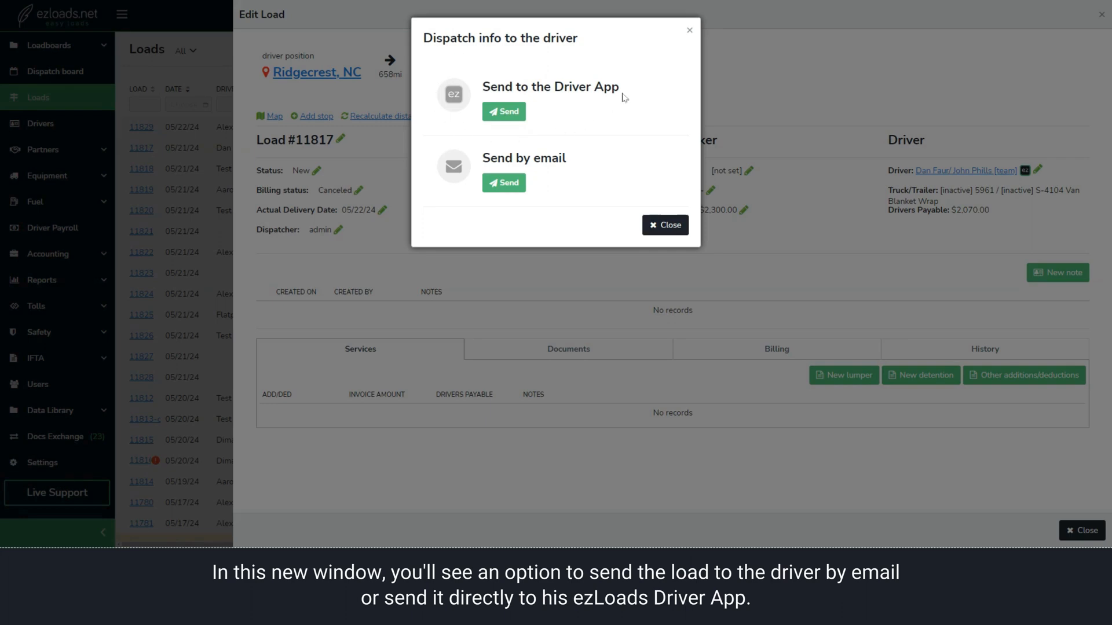
pyautogui.click(503, 111)
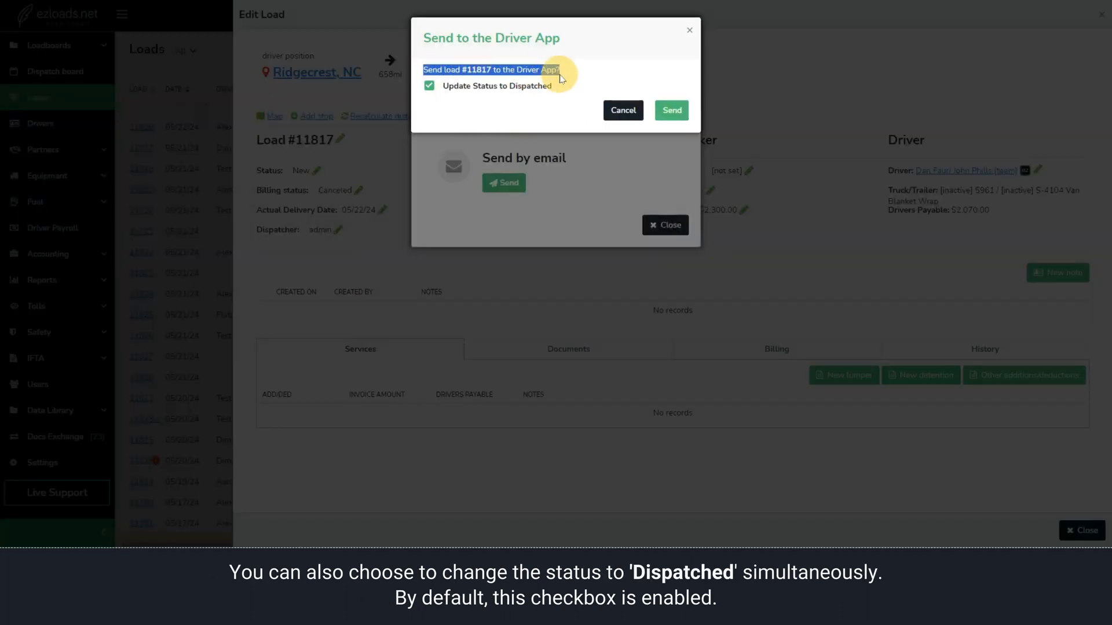
pyautogui.click(429, 86)
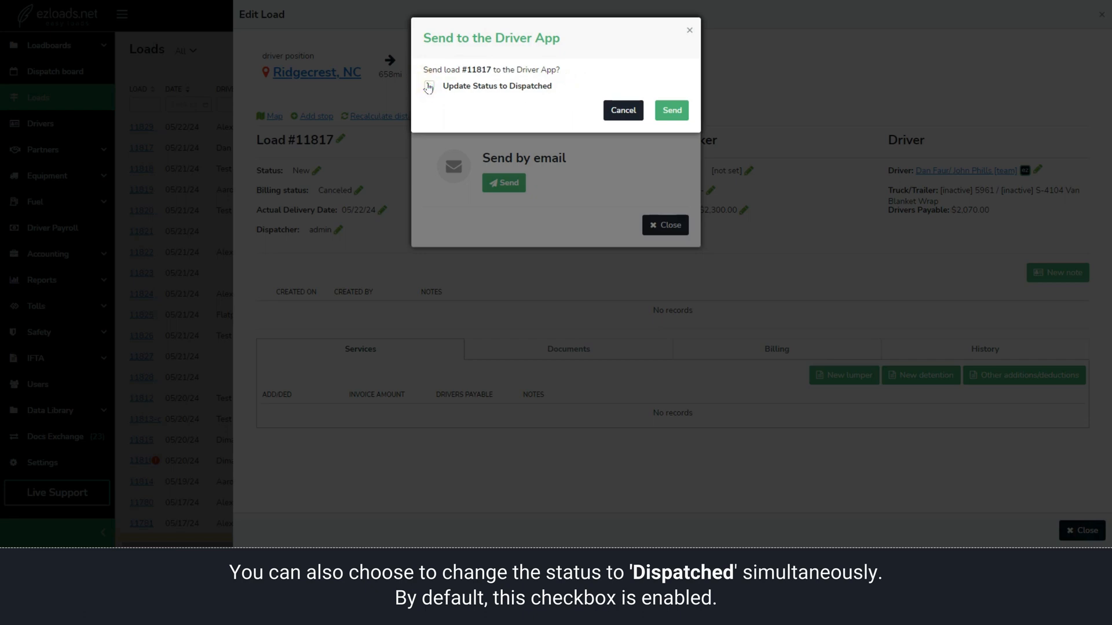
pyautogui.click(670, 111)
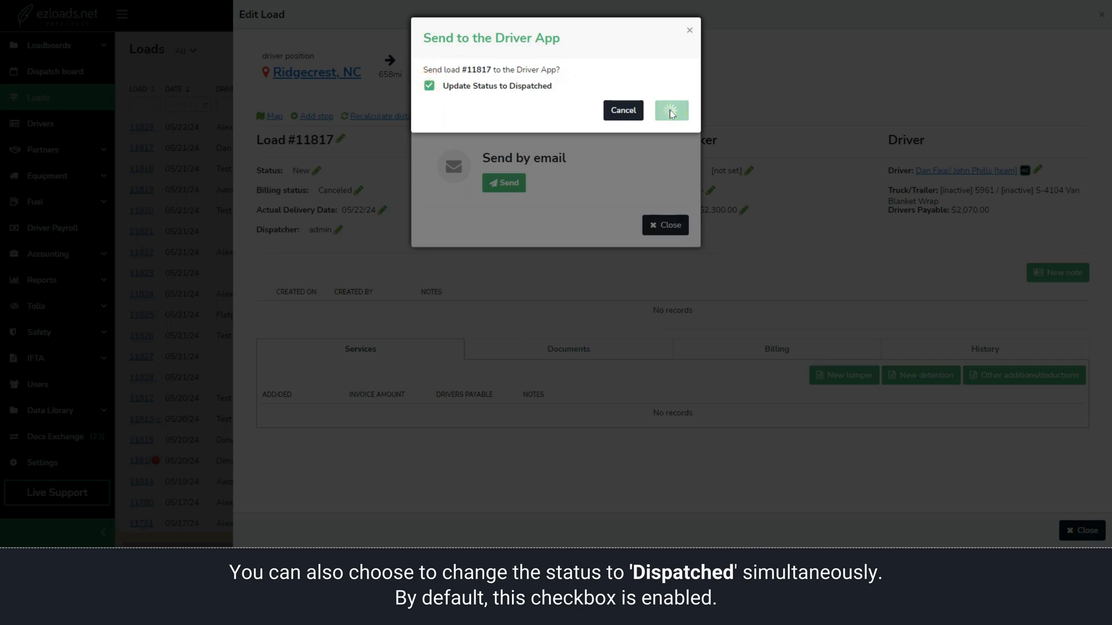
pyautogui.click(671, 111)
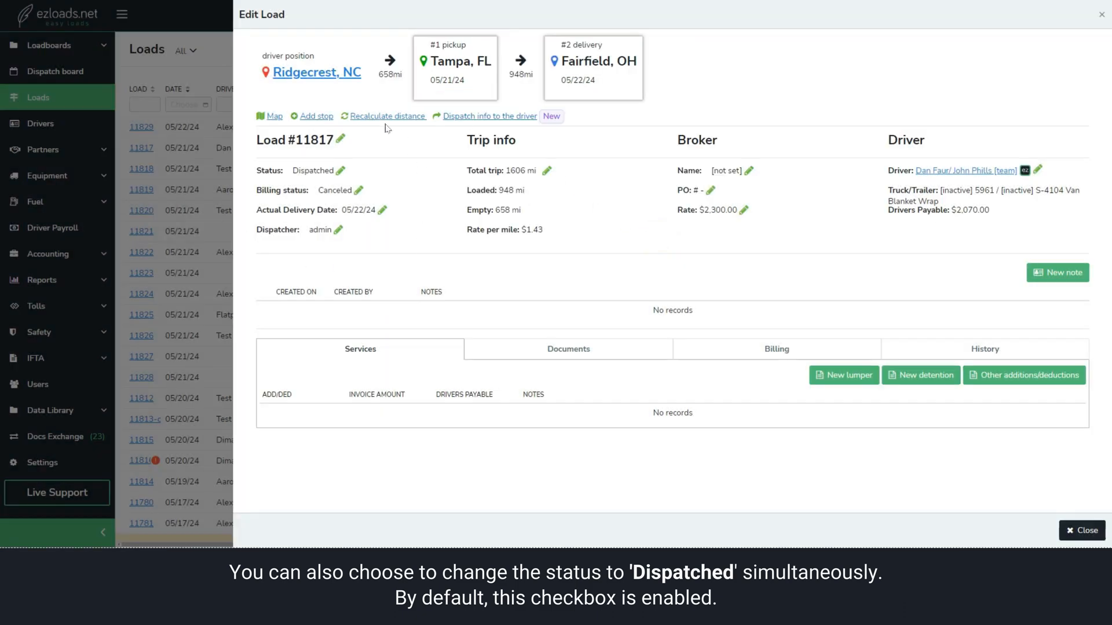
pyautogui.moveTo(724, 306)
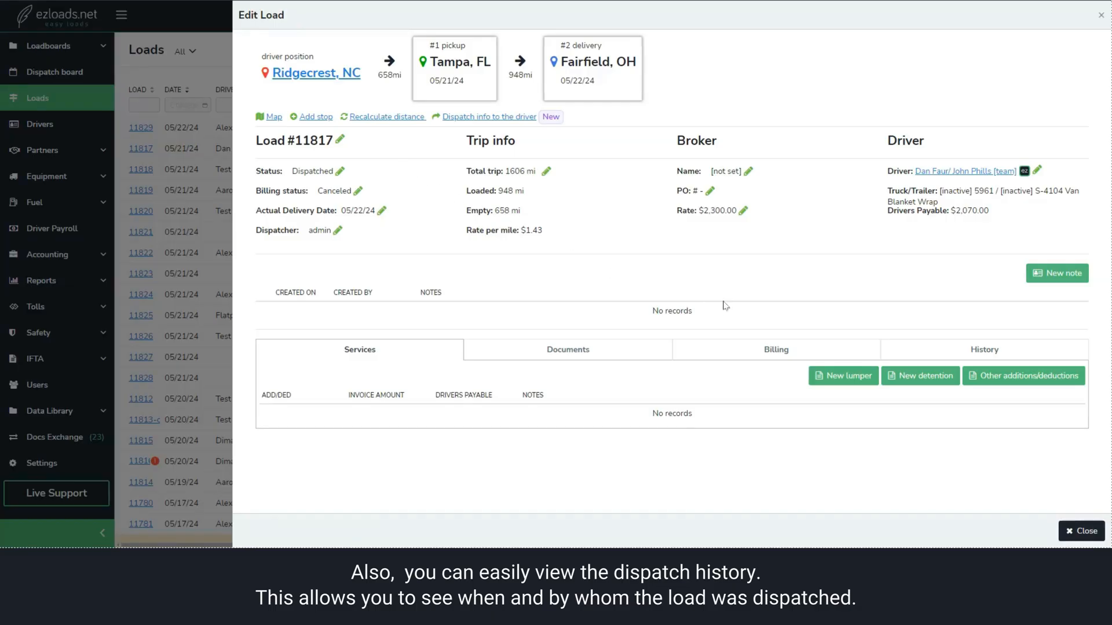
pyautogui.click(982, 349)
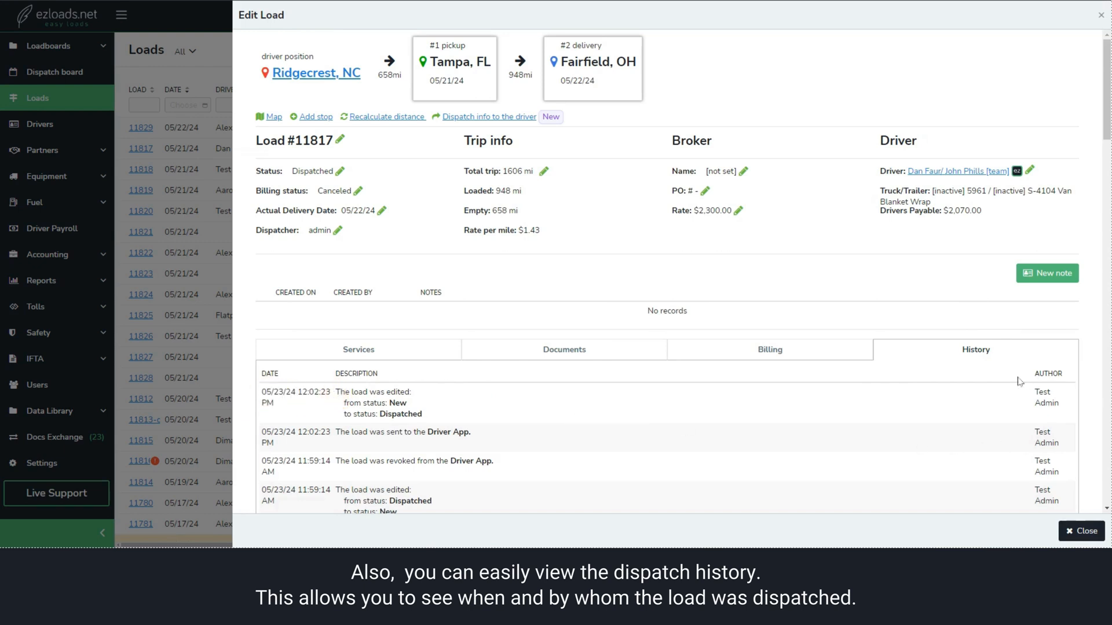
pyautogui.click(357, 349)
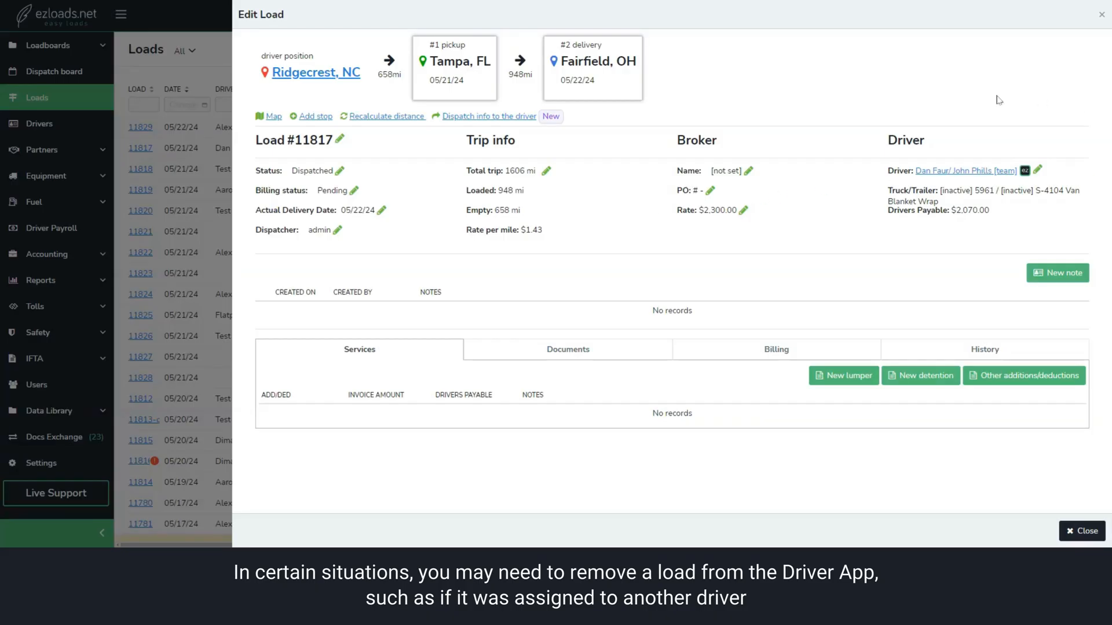
pyautogui.click(1039, 171)
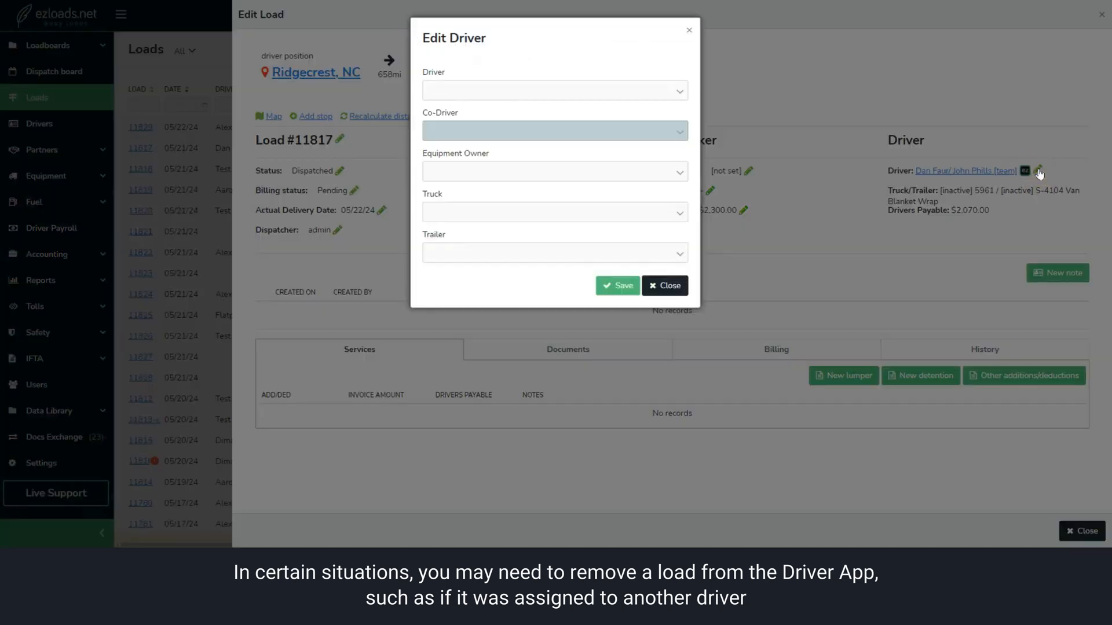
pyautogui.click(553, 90)
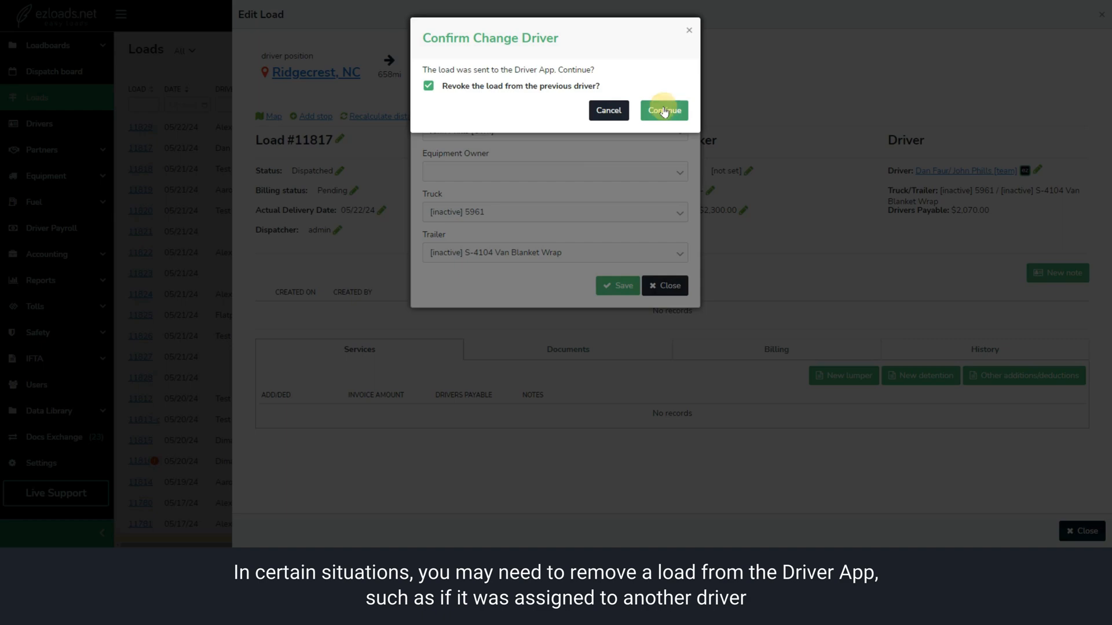
pyautogui.click(663, 111)
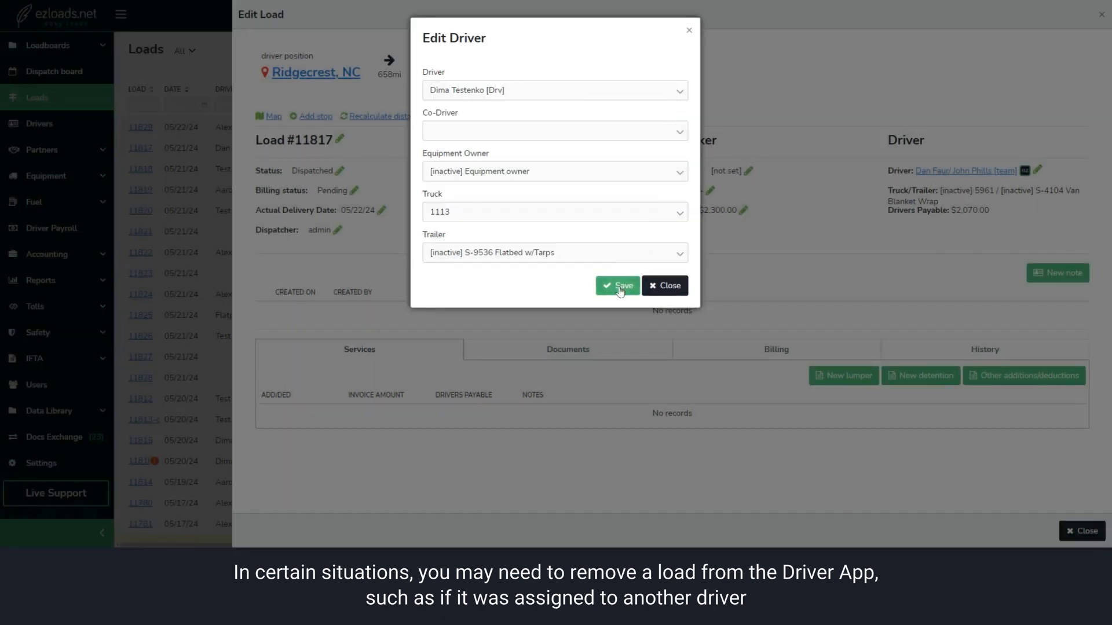
pyautogui.click(616, 286)
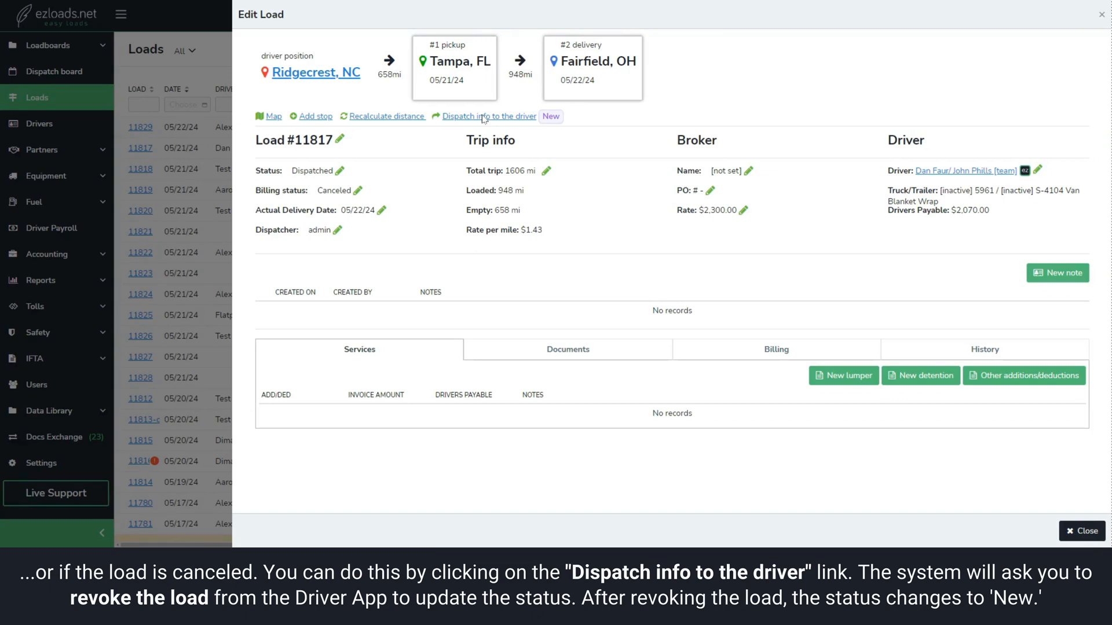
# Revoke load 11817 from the Driver App with 'Update Load status to New' ticked.
pyautogui.click(488, 116)
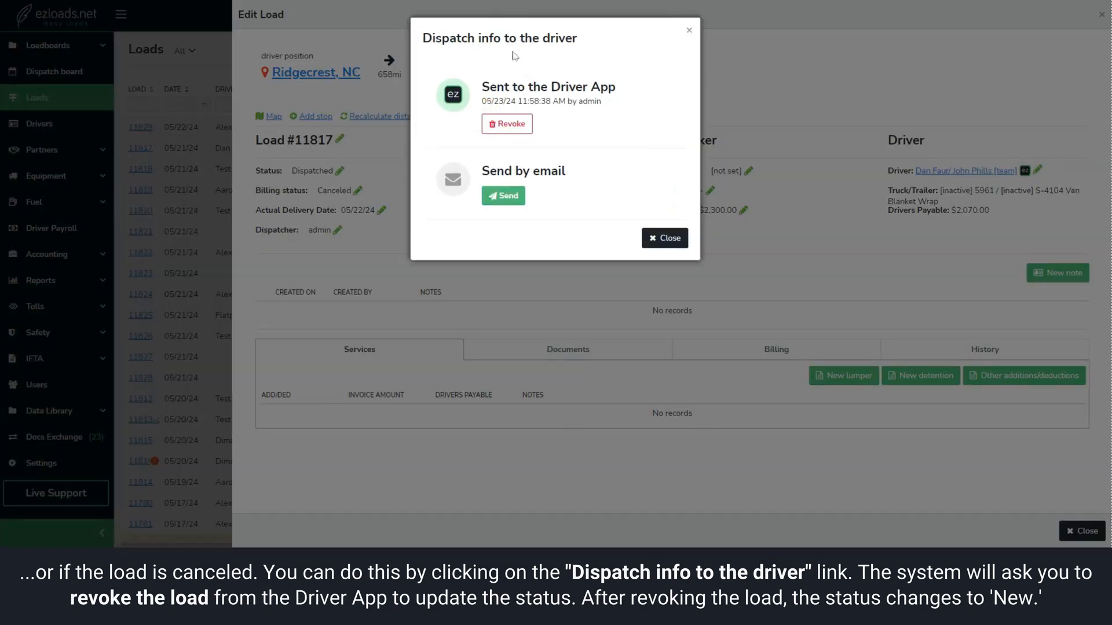
pyautogui.click(506, 124)
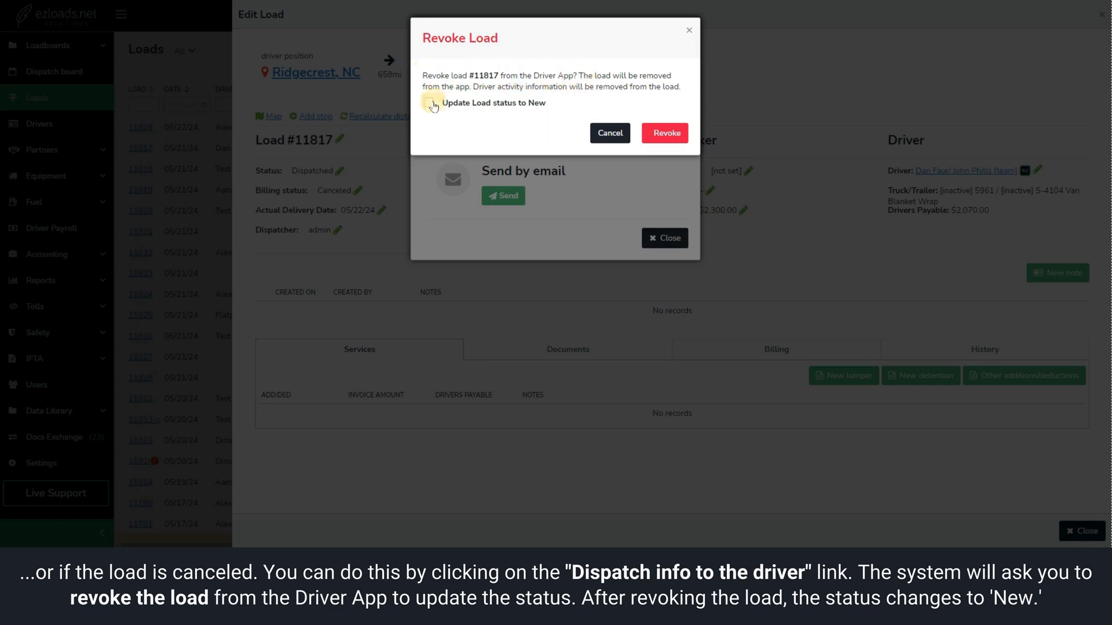
pyautogui.click(428, 103)
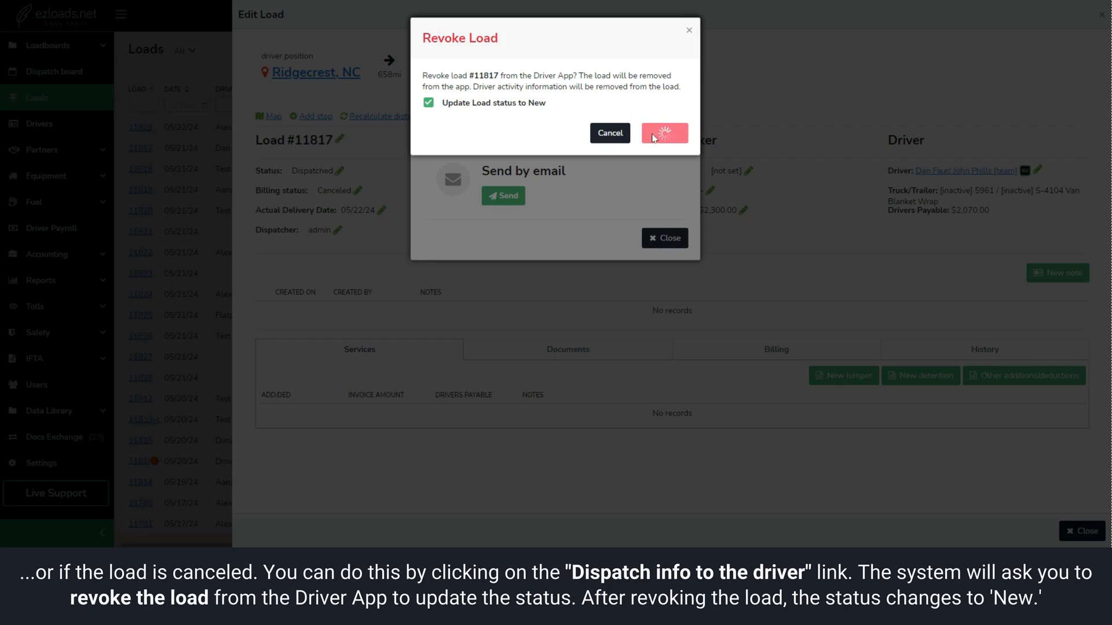
pyautogui.click(664, 133)
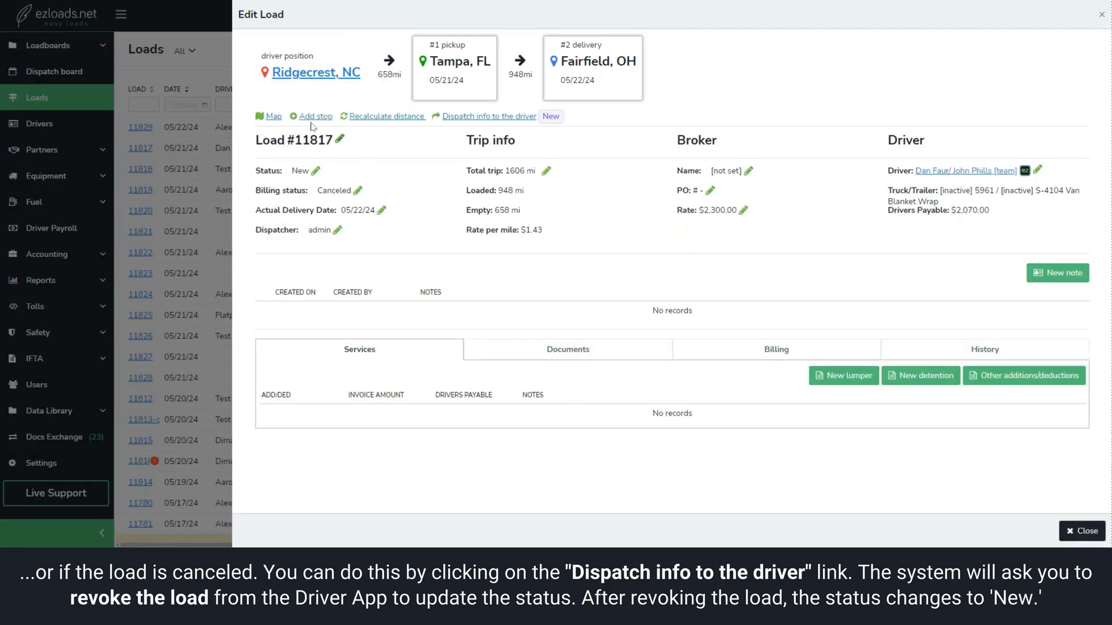